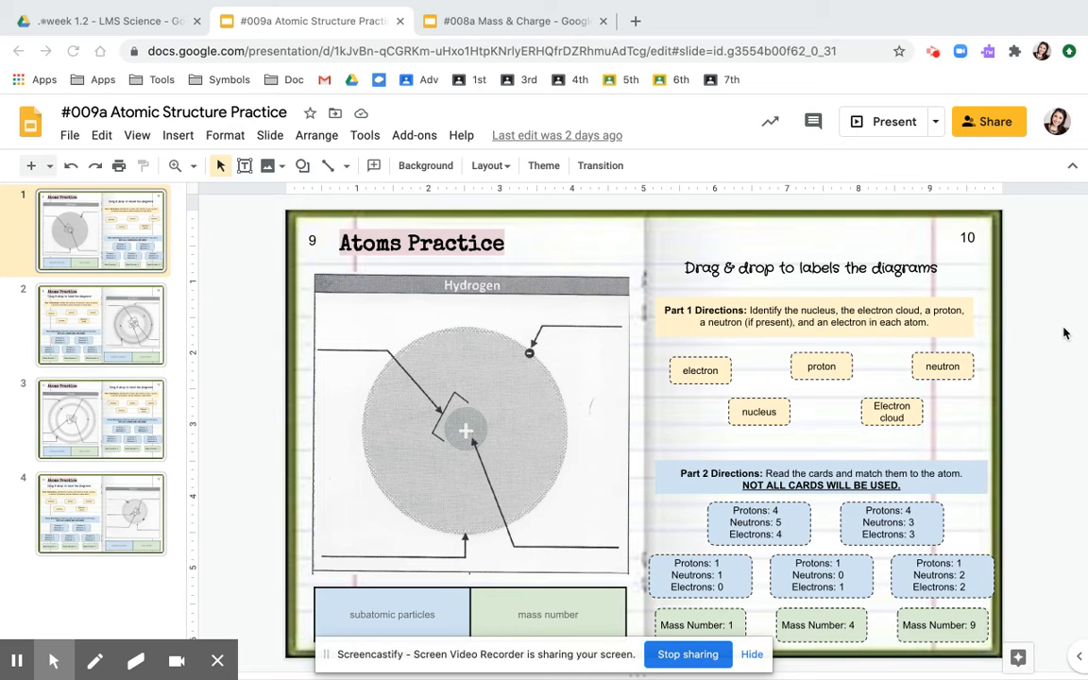
pyautogui.moveTo(1033, 341)
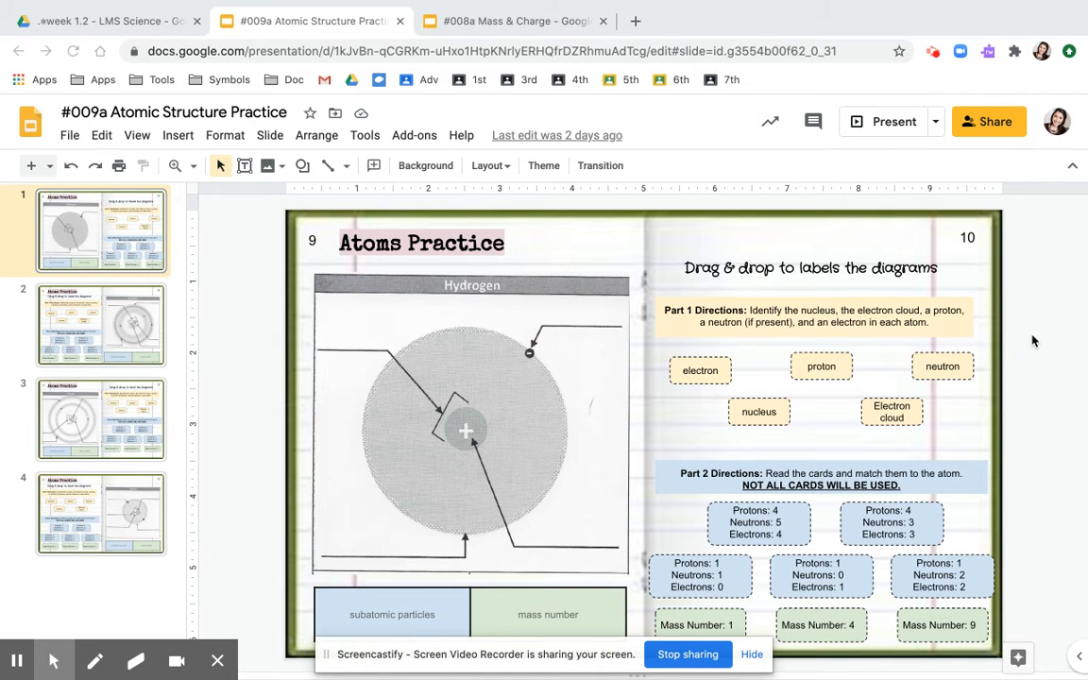
pyautogui.moveTo(818, 323)
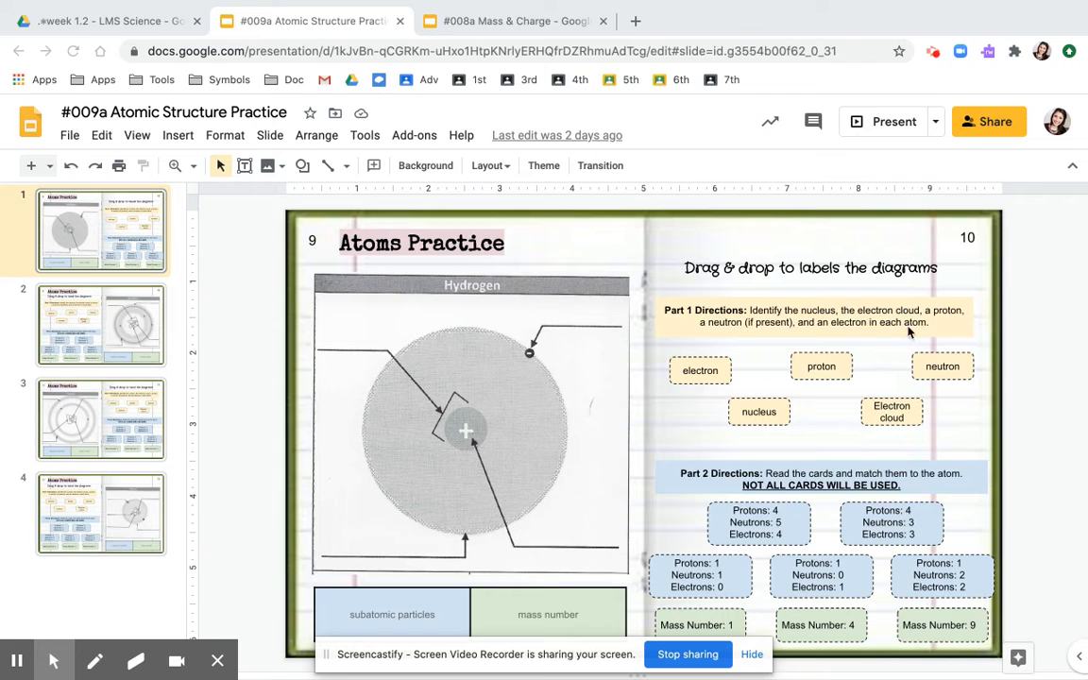
pyautogui.moveTo(811, 336)
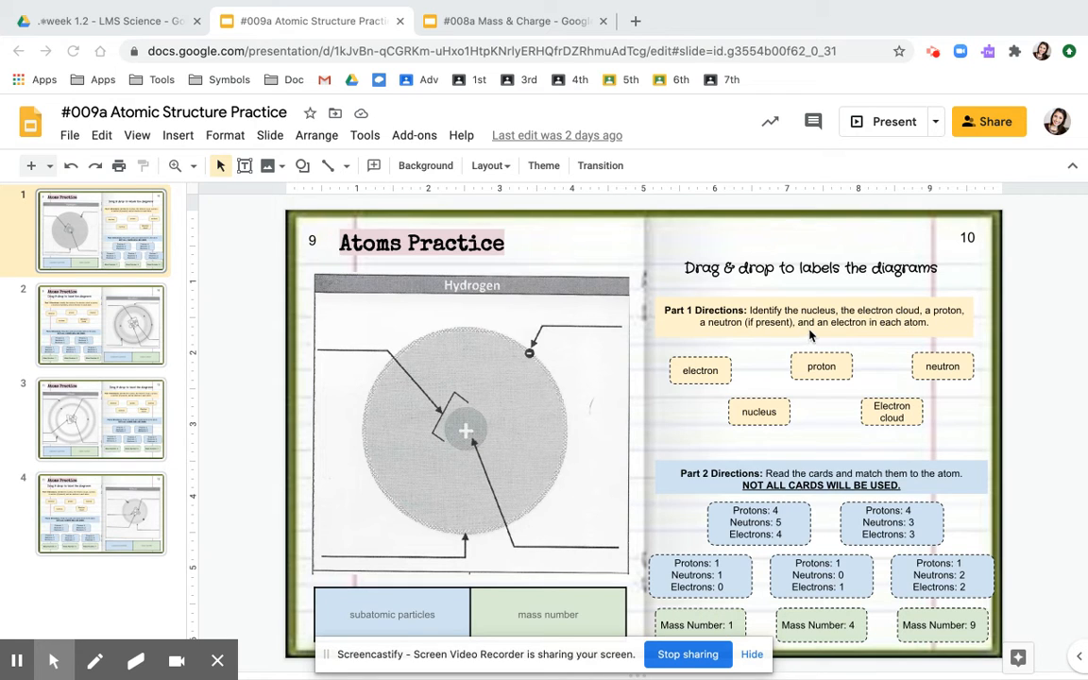
pyautogui.moveTo(930, 334)
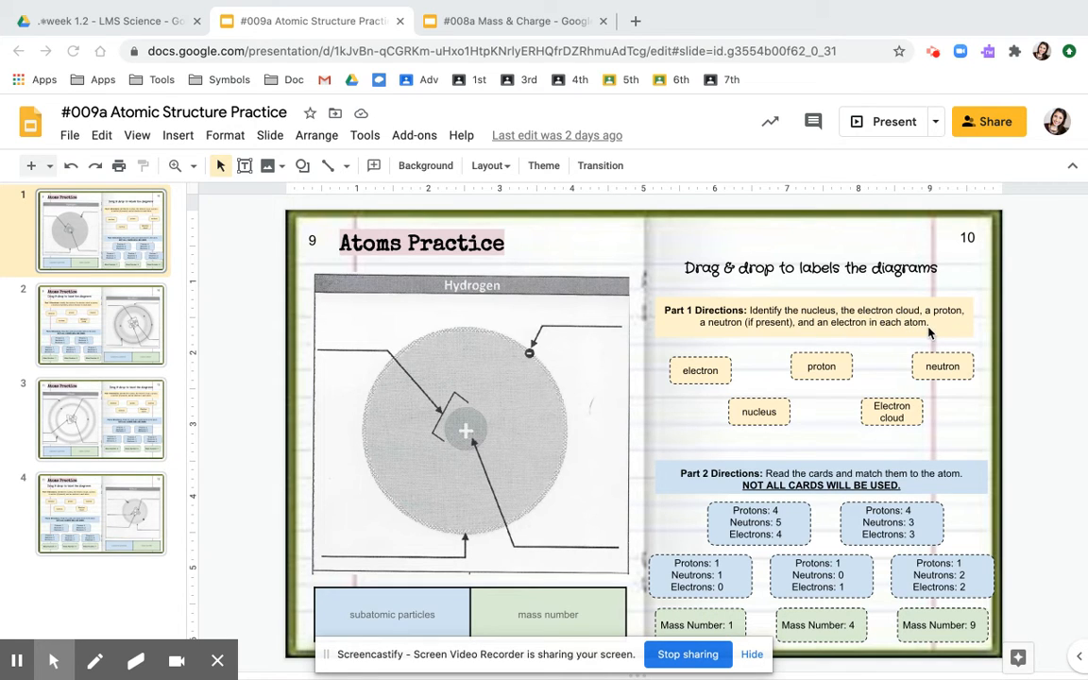
pyautogui.moveTo(747, 269)
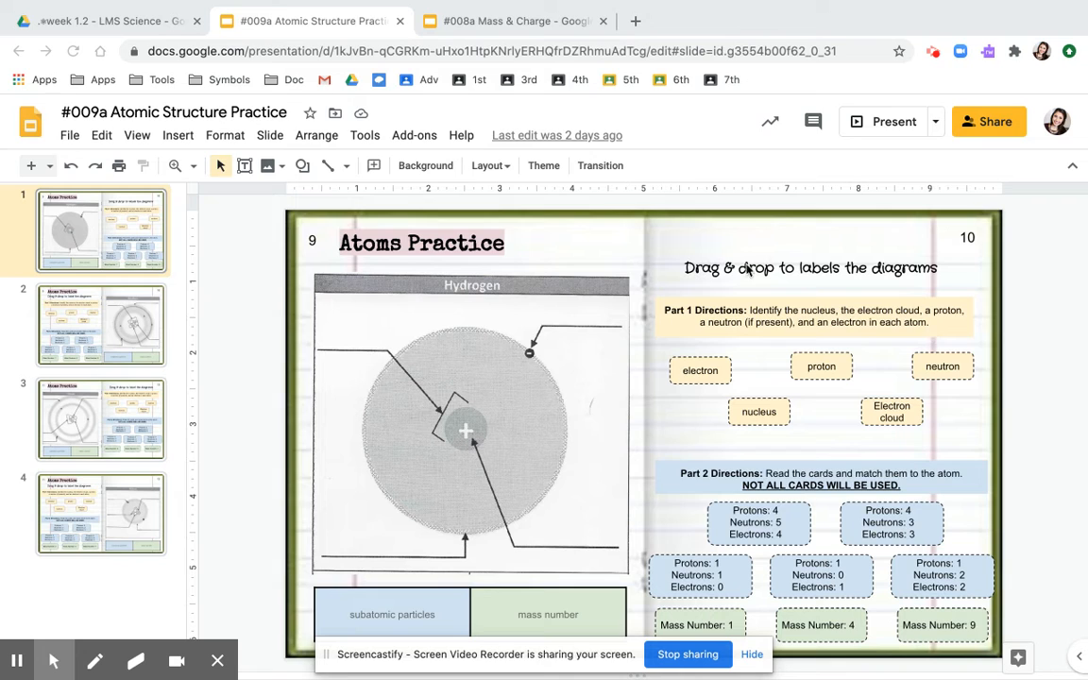
pyautogui.moveTo(695, 374)
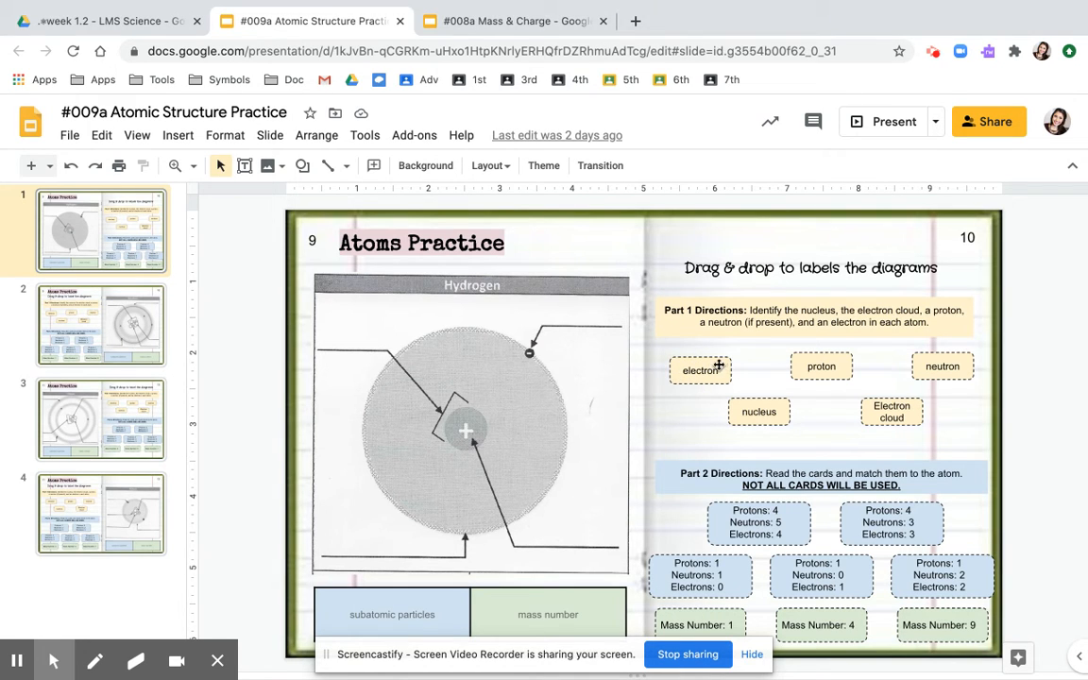
# Drag the electron card onto the top label line beside the outer electron dot
pyautogui.click(701, 368)
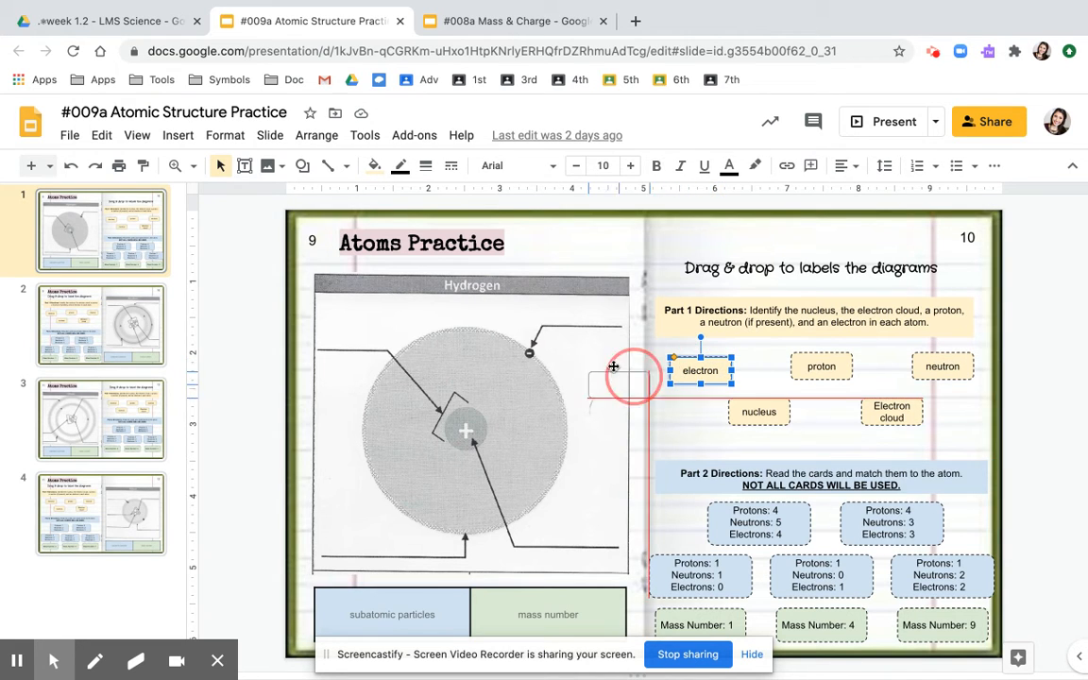
pyautogui.moveTo(608, 378); pyautogui.dragTo(601, 304)
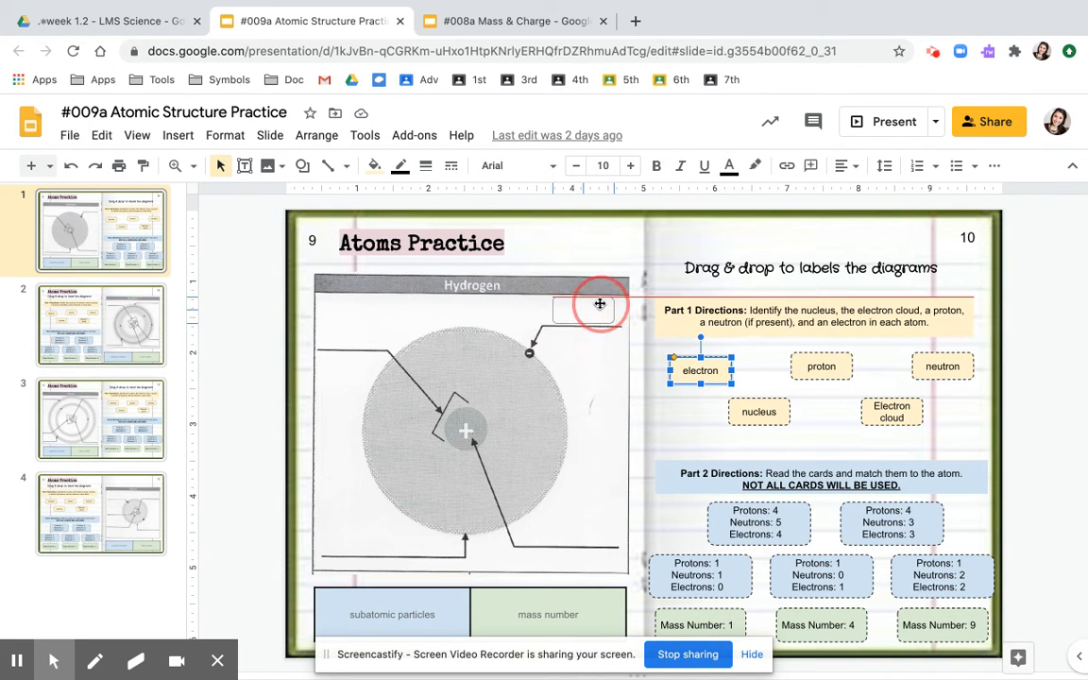
pyautogui.moveTo(699, 370); pyautogui.dragTo(582, 310)
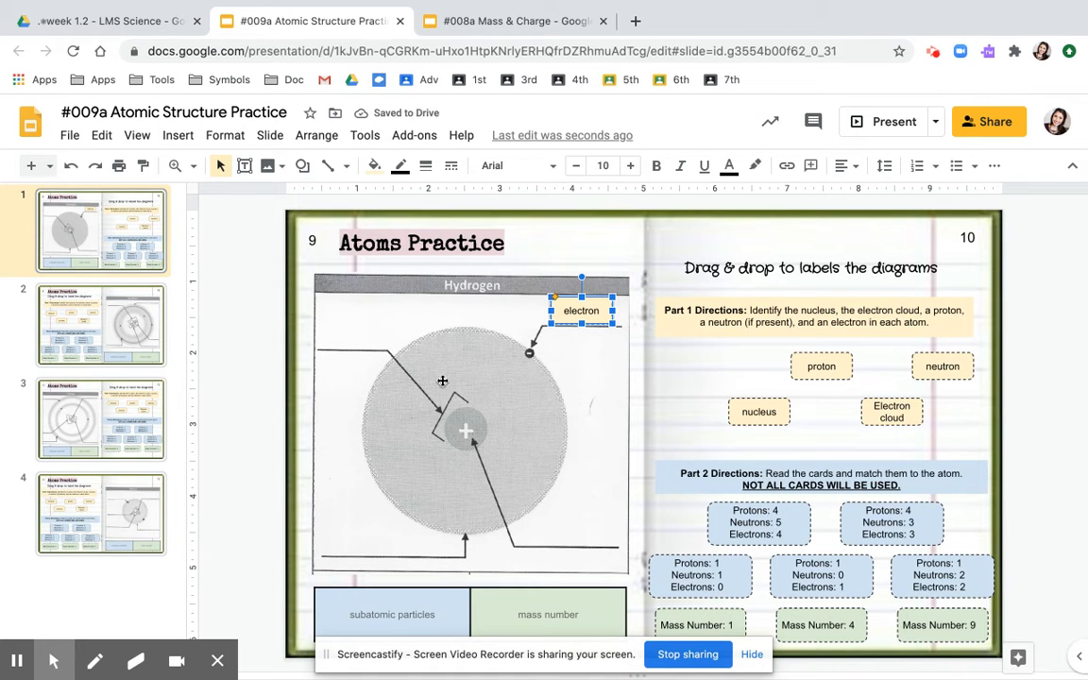
pyautogui.moveTo(544, 412)
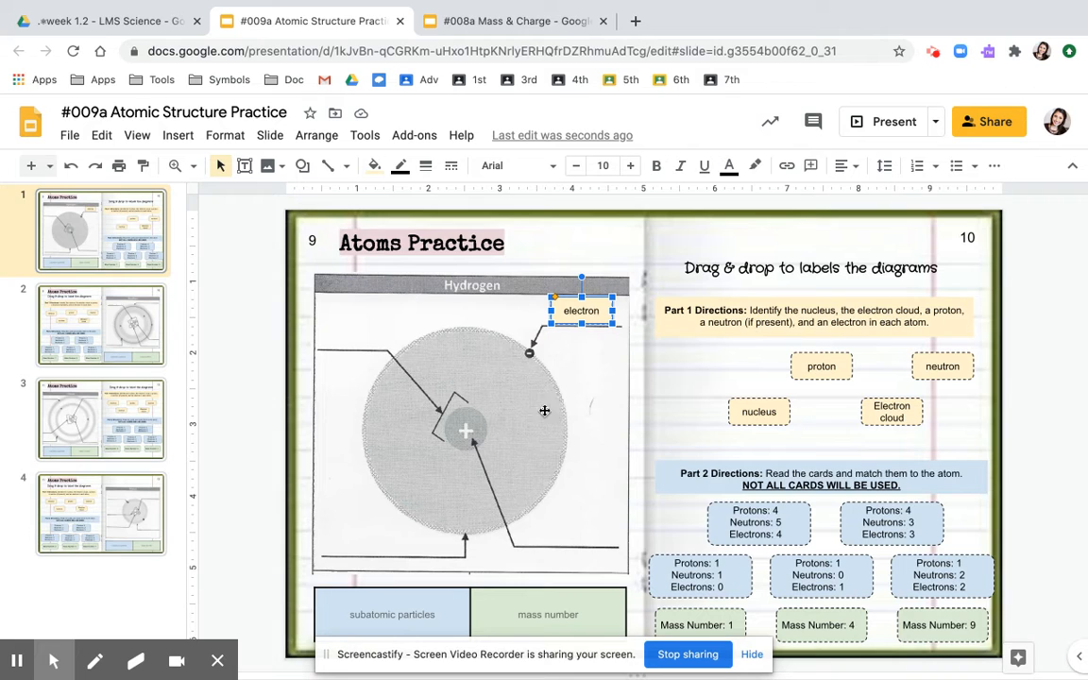
pyautogui.moveTo(677, 423)
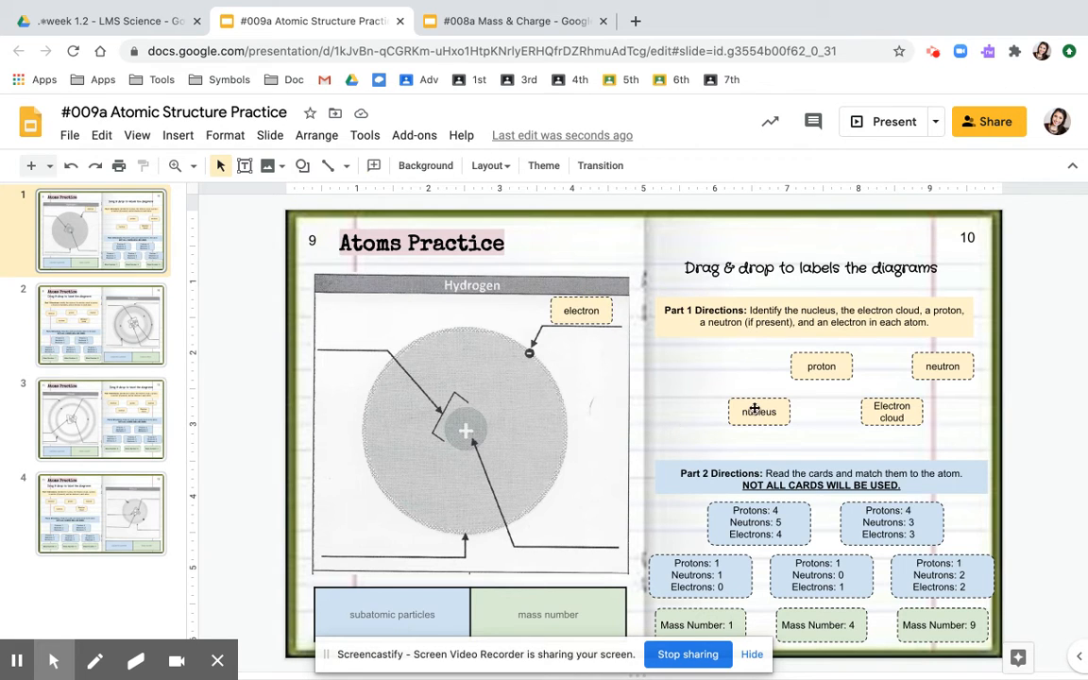
# Drag the nucleus card onto the upper-left label line and nudge the diagram back into place
pyautogui.click(760, 412)
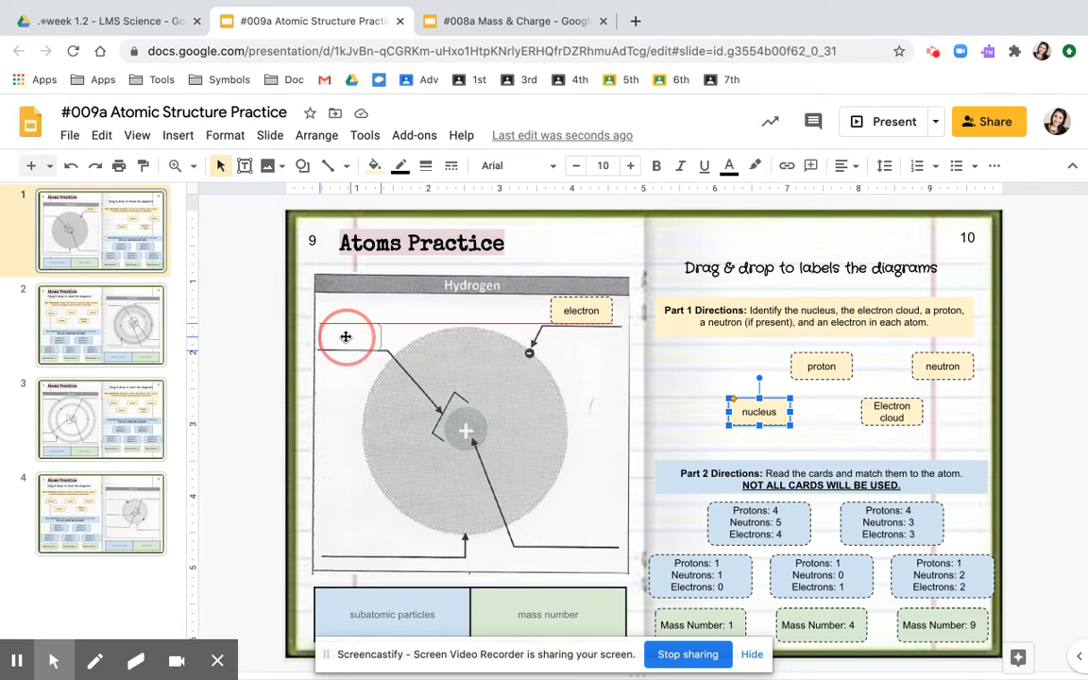
pyautogui.moveTo(759, 411); pyautogui.dragTo(349, 336)
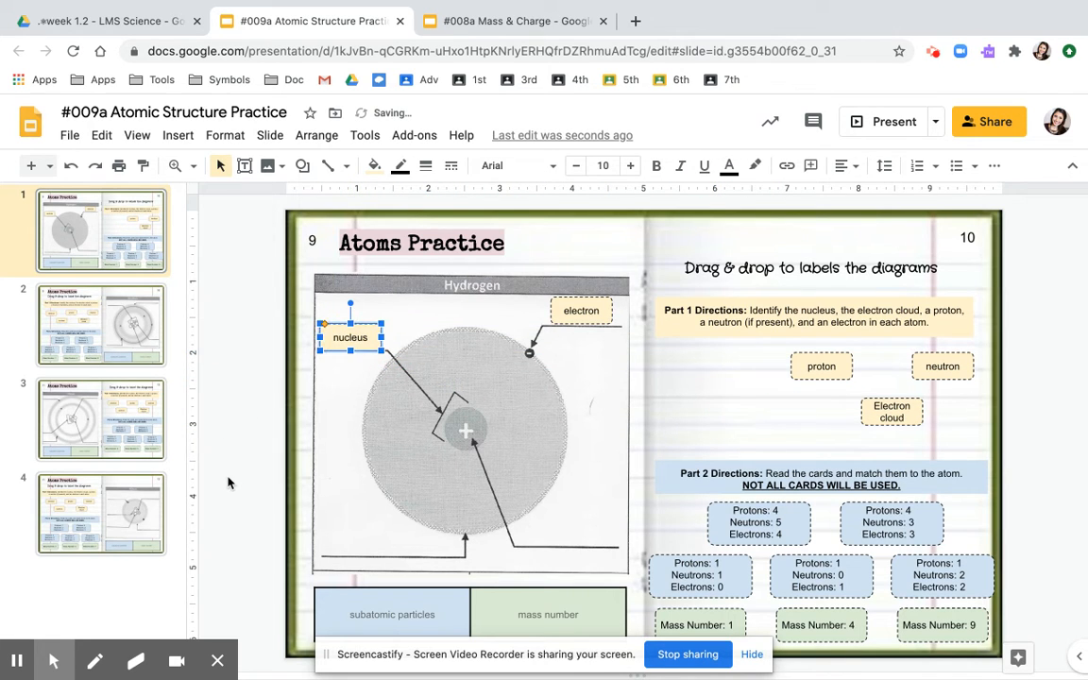
pyautogui.click(408, 498)
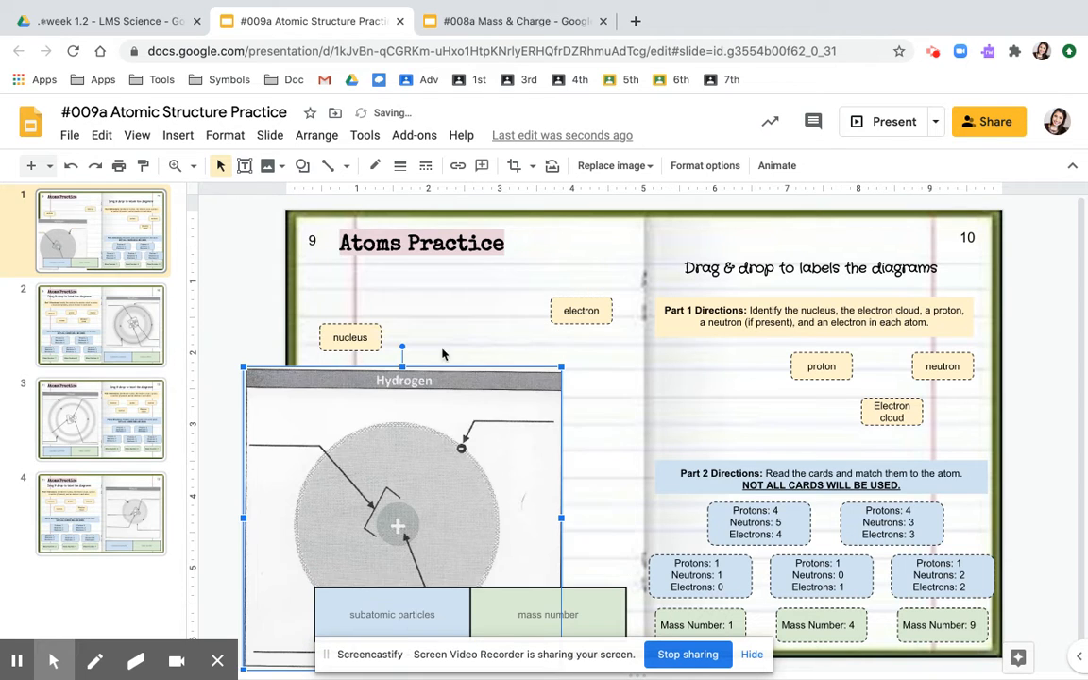
pyautogui.moveTo(397, 525); pyautogui.dragTo(465, 431)
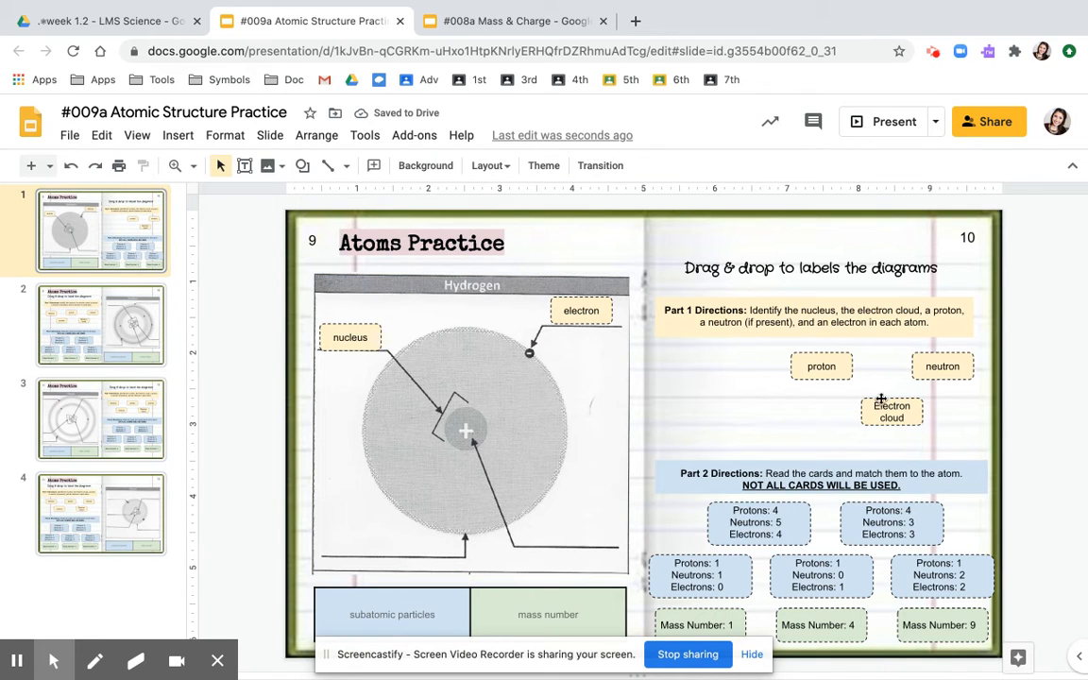
# Drag the Electron cloud card onto the lower-left label line of the diagram
pyautogui.click(892, 411)
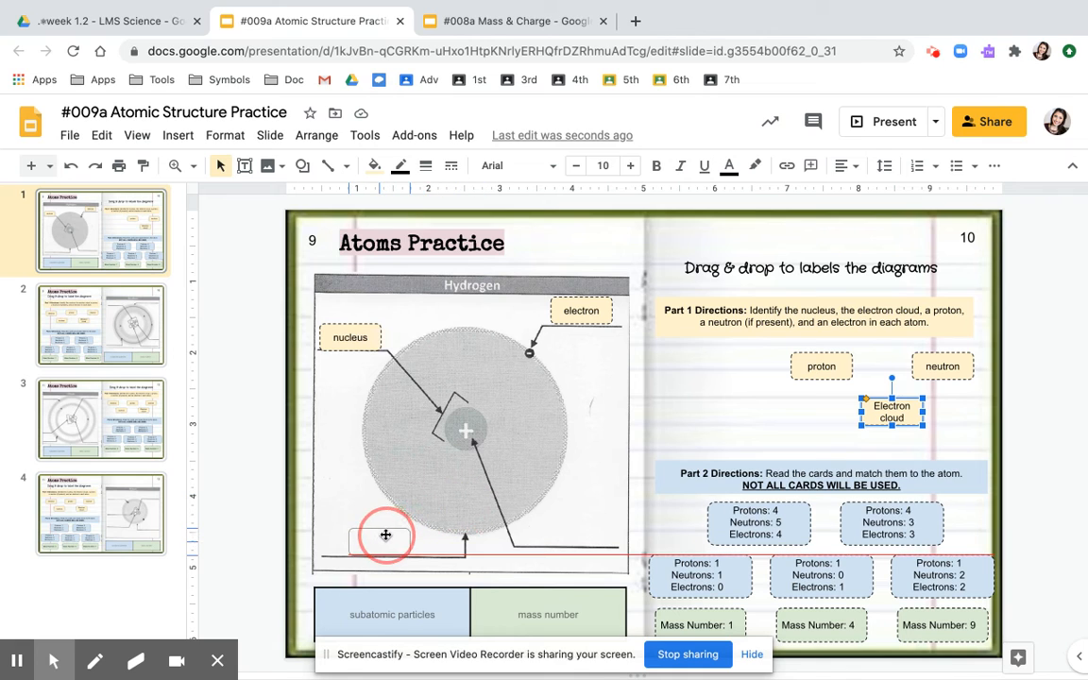
pyautogui.moveTo(891, 412); pyautogui.dragTo(378, 540)
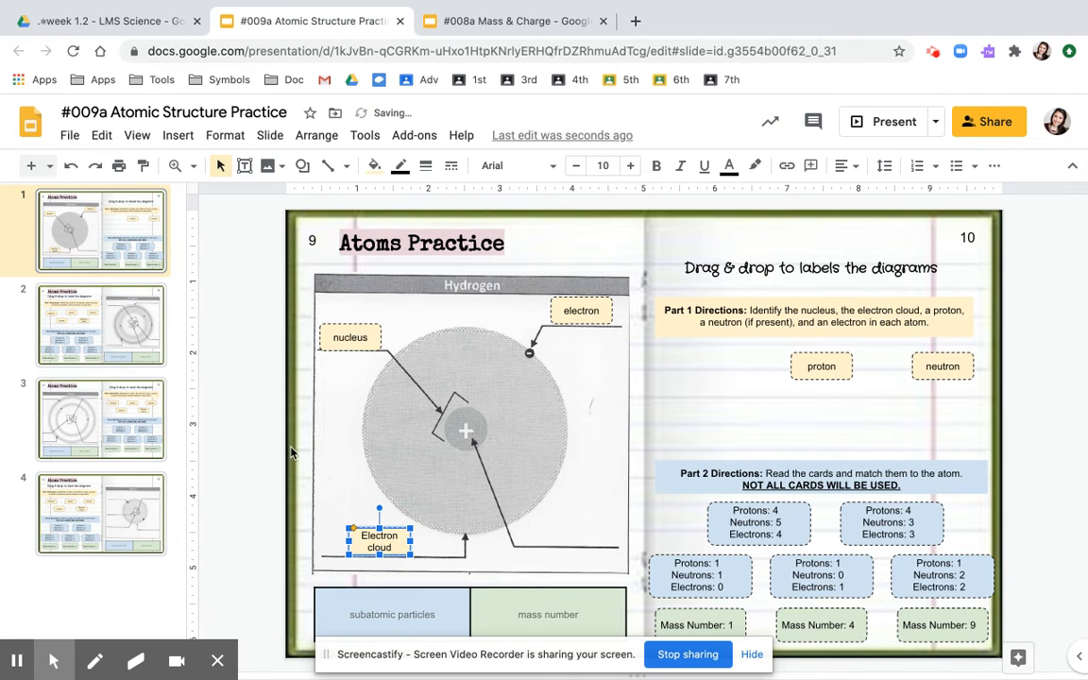
pyautogui.click(499, 454)
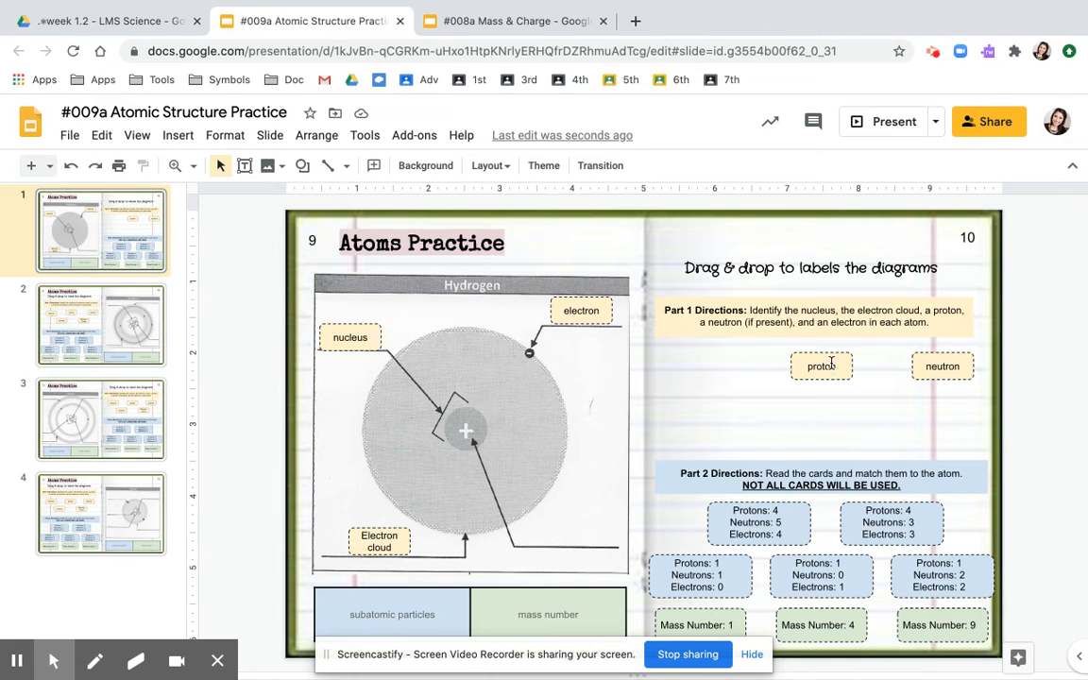
# Drag the proton card onto the lower-right label line of the hydrogen diagram
pyautogui.click(822, 366)
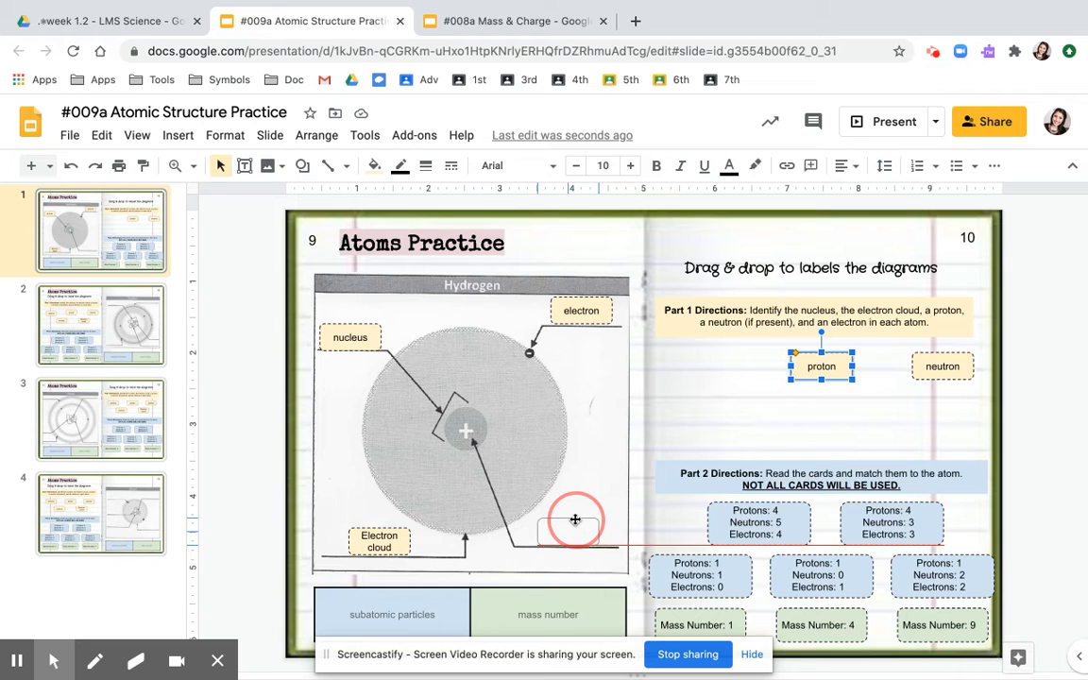
pyautogui.moveTo(820, 367); pyautogui.dragTo(566, 533)
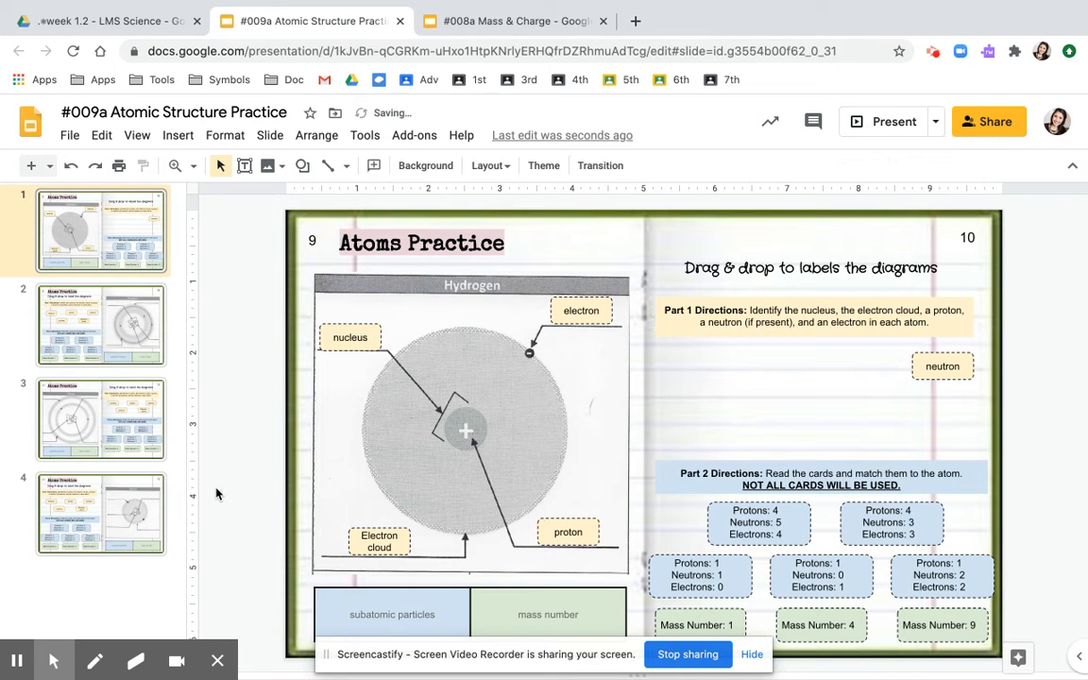
pyautogui.moveTo(695, 405)
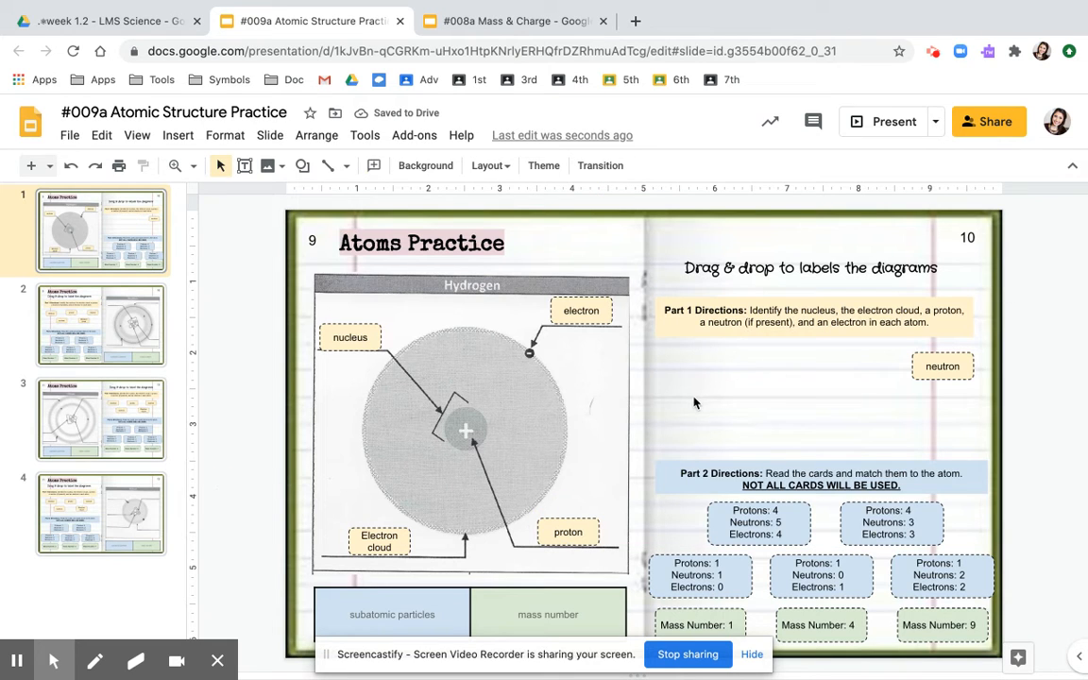
pyautogui.moveTo(708, 435)
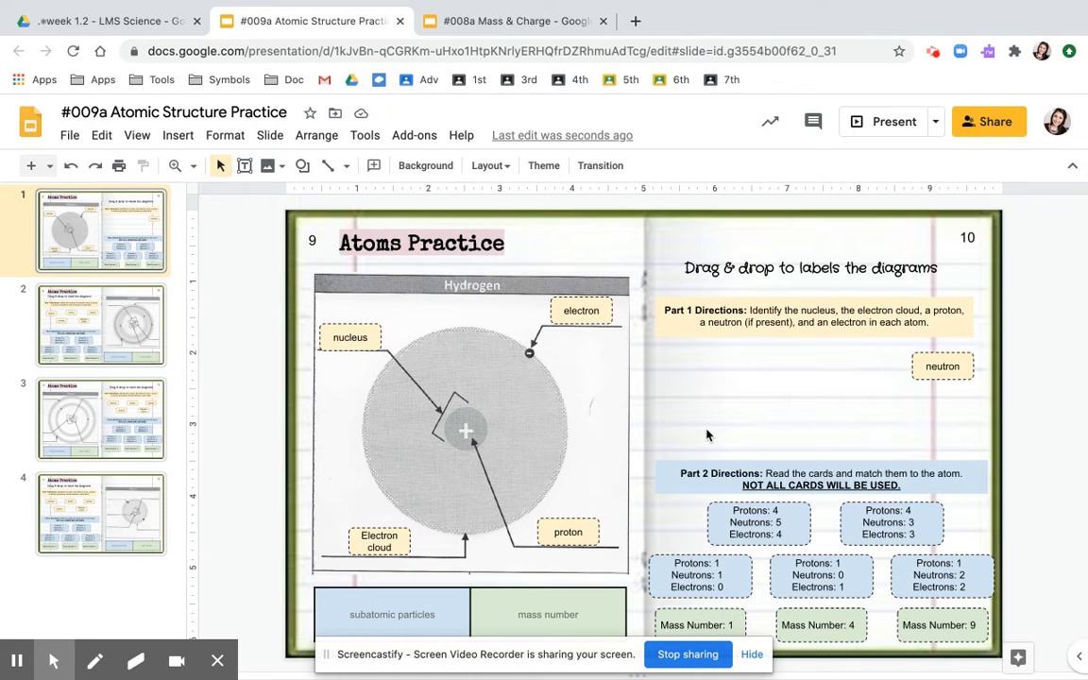
pyautogui.moveTo(858, 476)
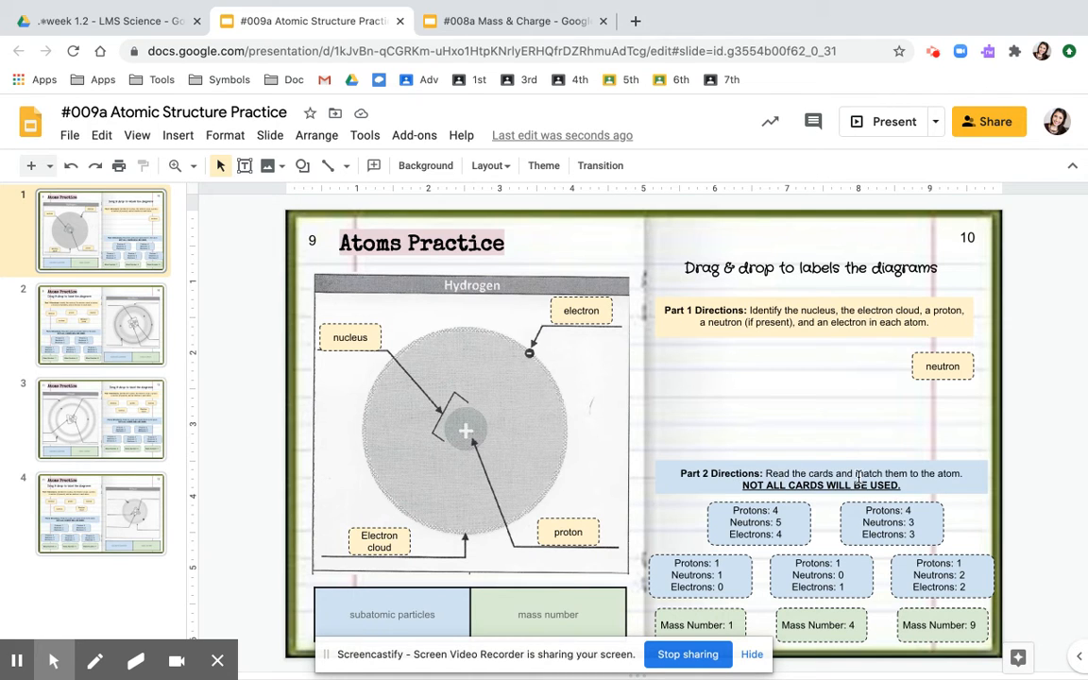
pyautogui.moveTo(850, 517)
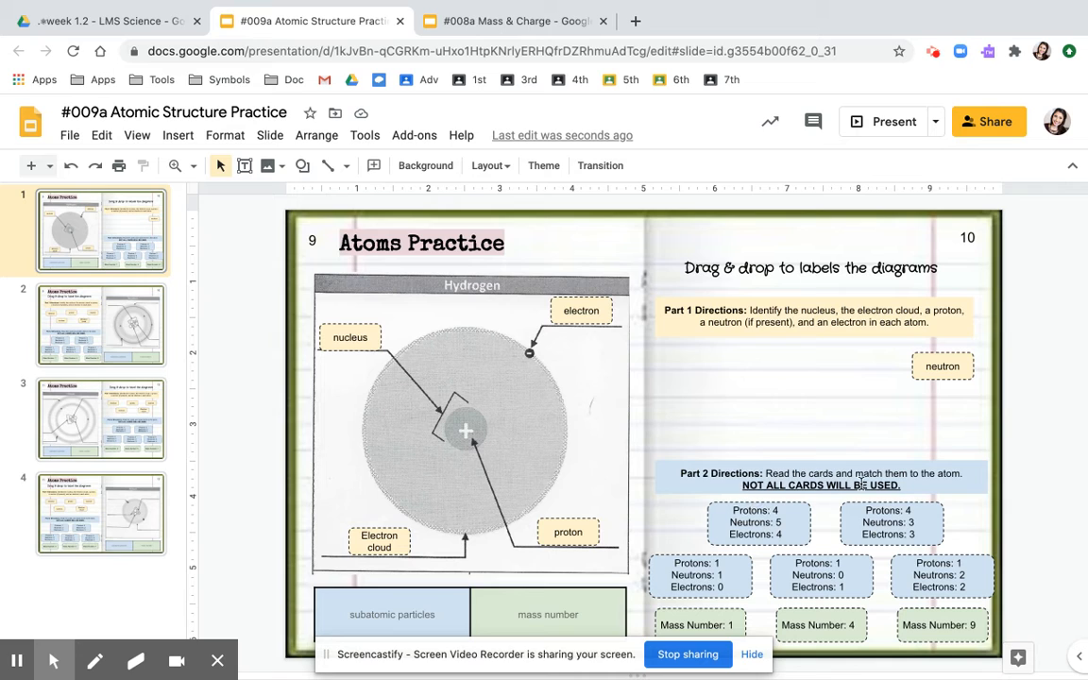
pyautogui.moveTo(661, 546)
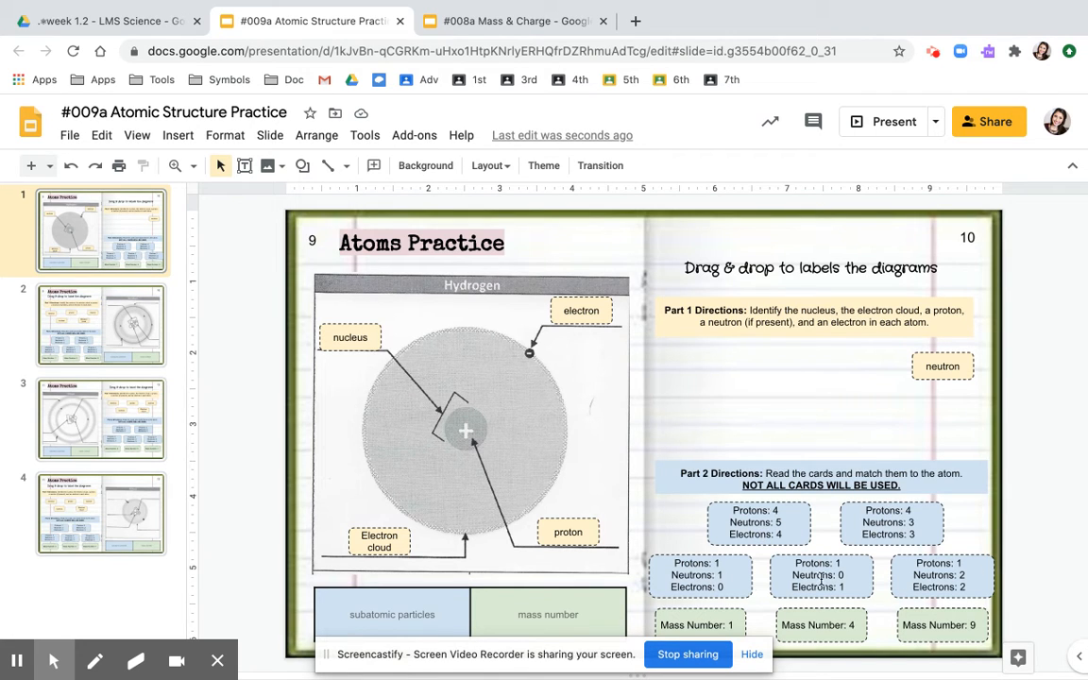
pyautogui.moveTo(706, 574)
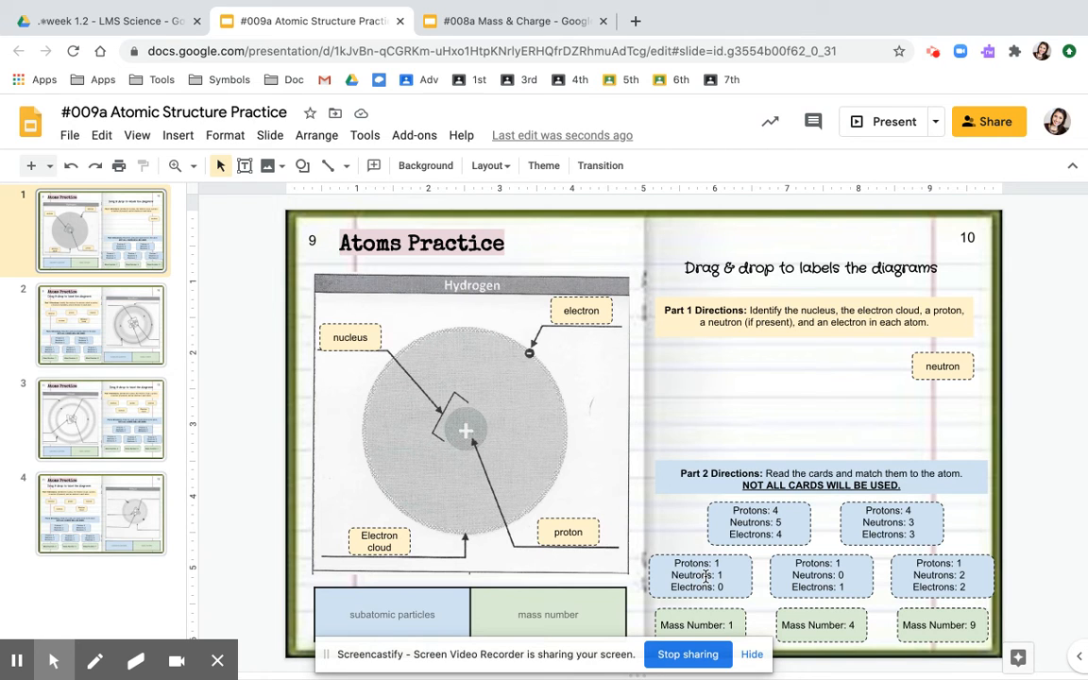
pyautogui.moveTo(486, 367)
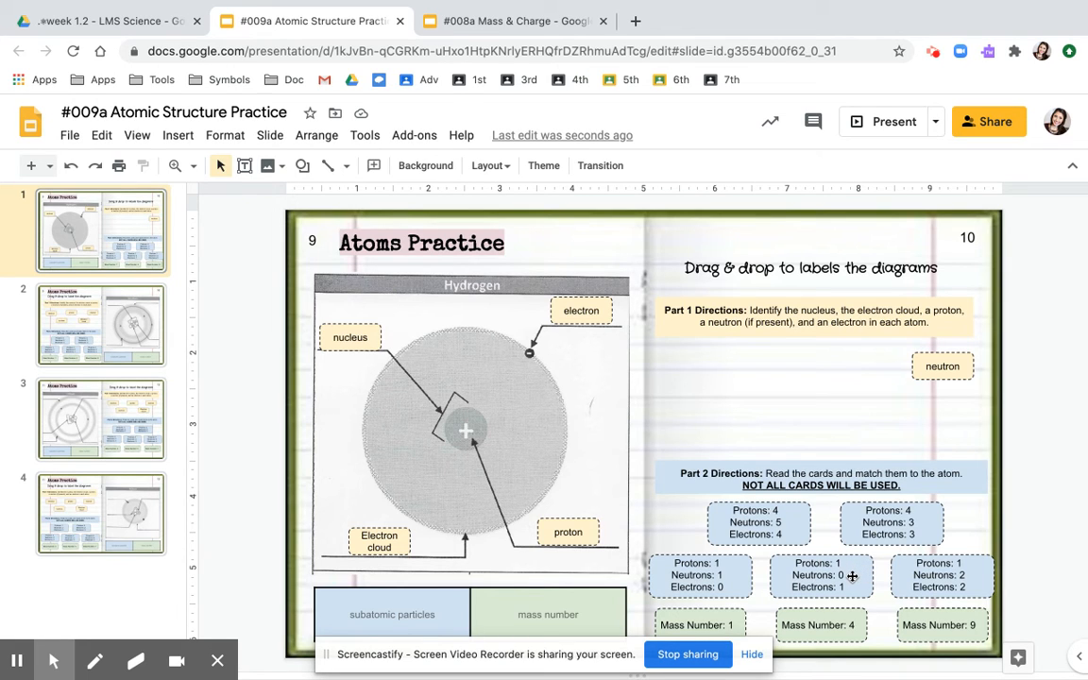
pyautogui.moveTo(975, 578)
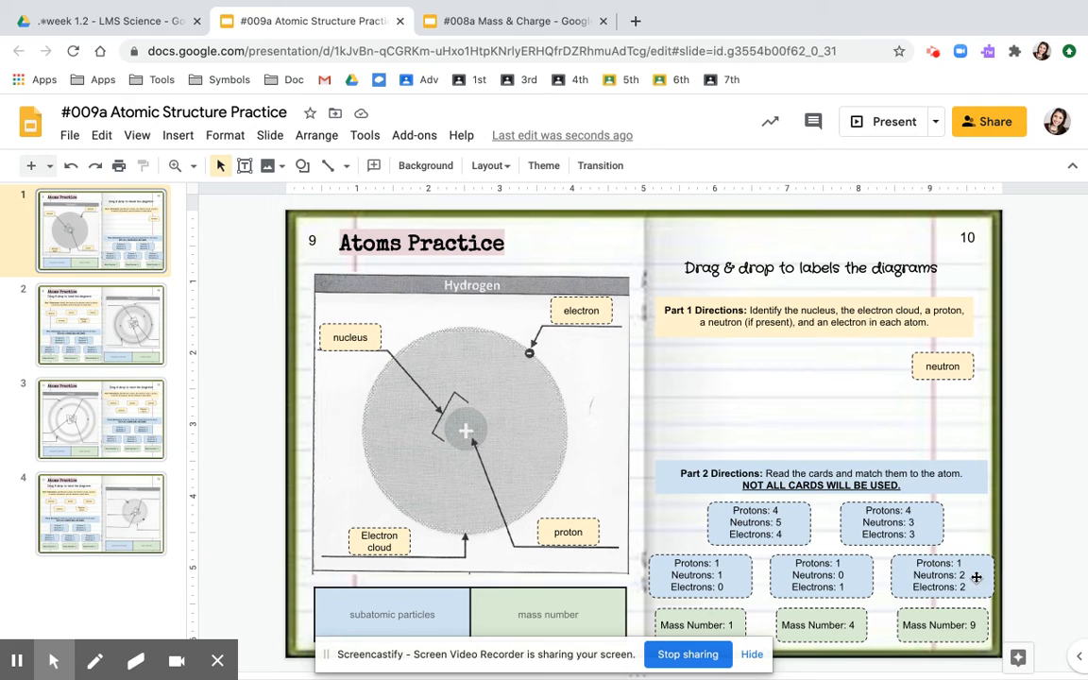
pyautogui.moveTo(848, 583)
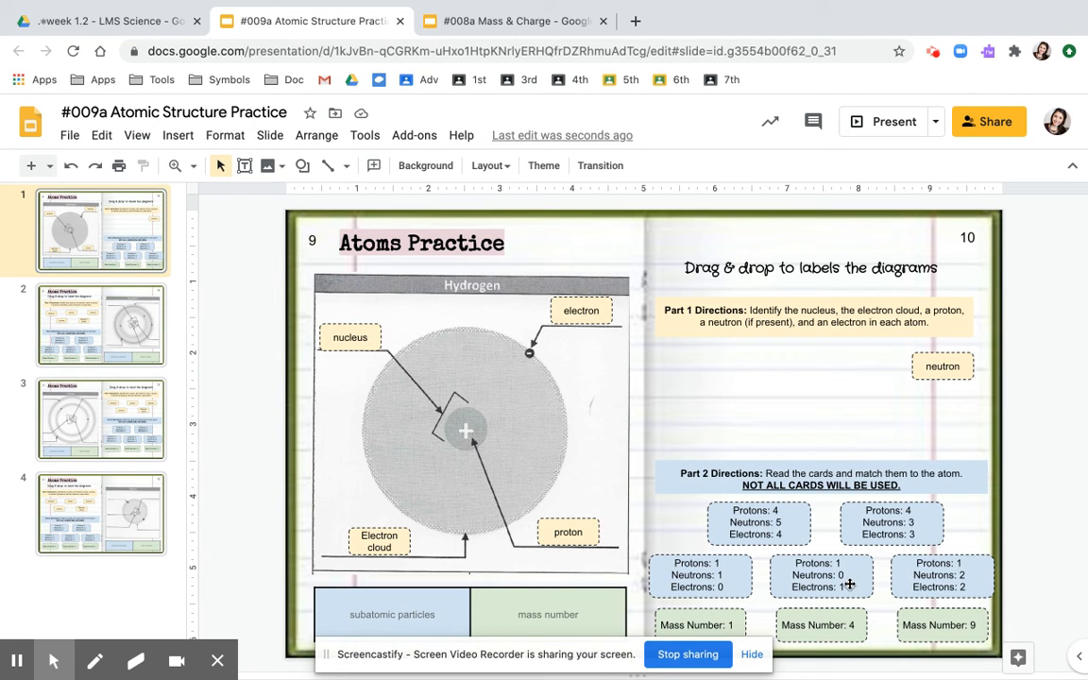
# Move the Protons 1, Neutrons 0, Electrons 1 card into hydrogen's subatomic particles cell
pyautogui.click(820, 574)
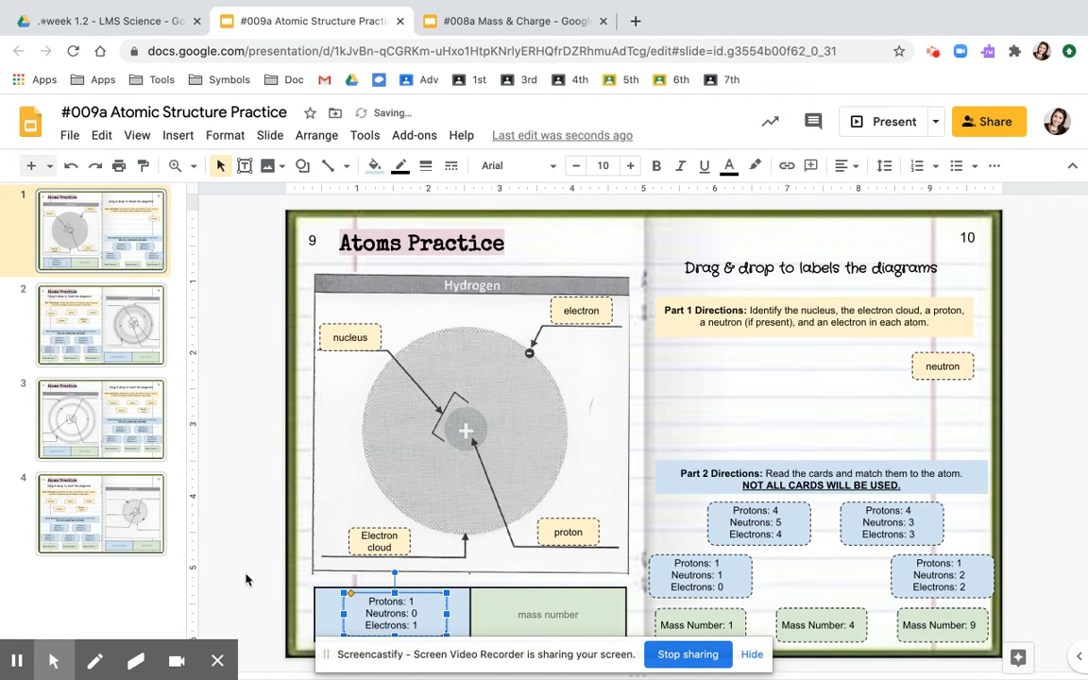
pyautogui.click(808, 582)
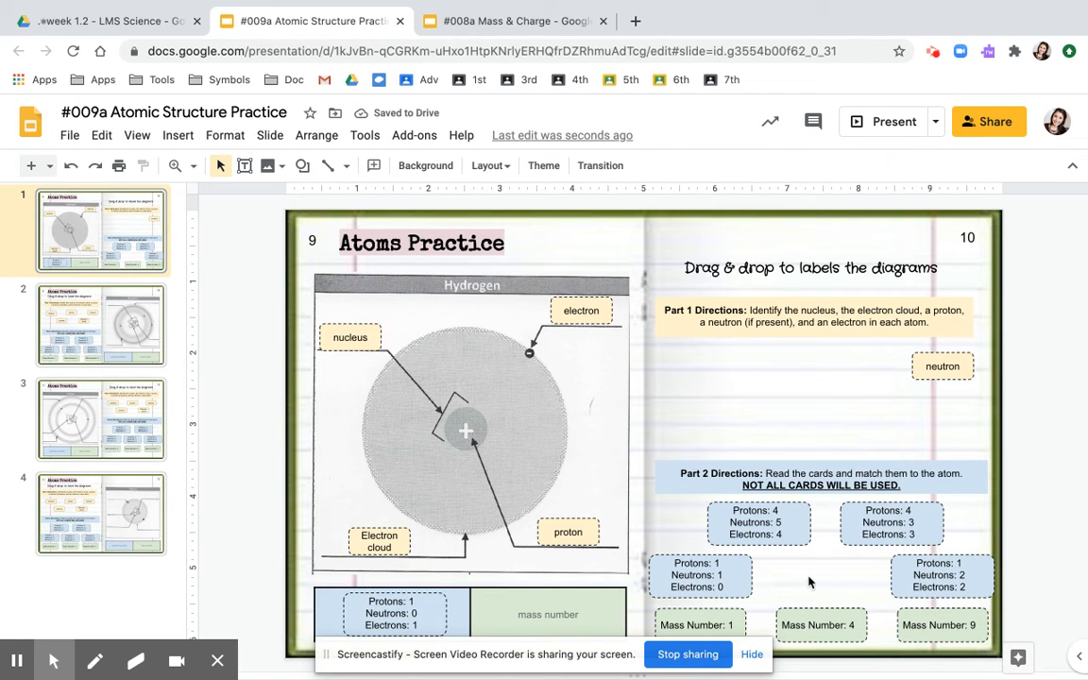
pyautogui.moveTo(805, 565)
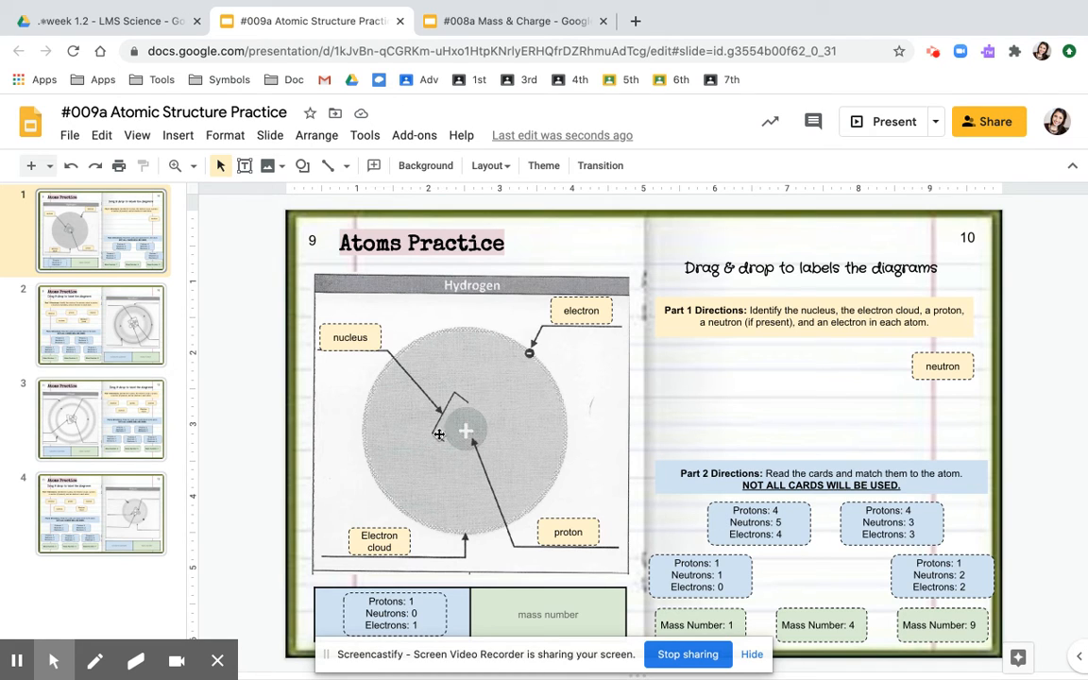
pyautogui.moveTo(464, 439)
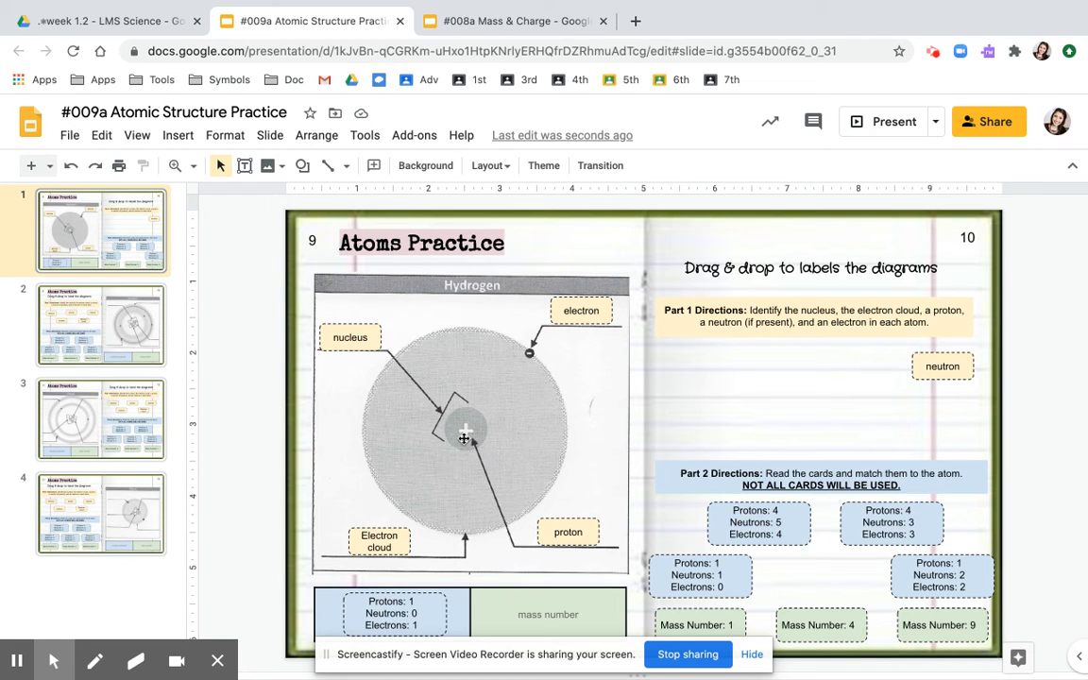
pyautogui.moveTo(453, 448)
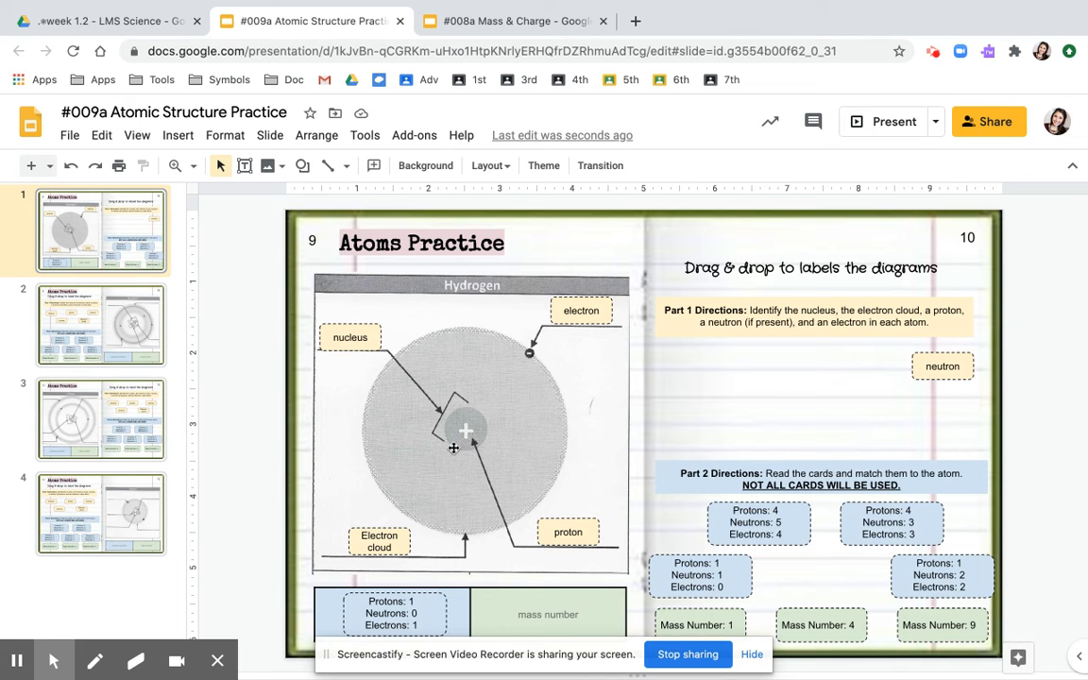
pyautogui.moveTo(715, 614)
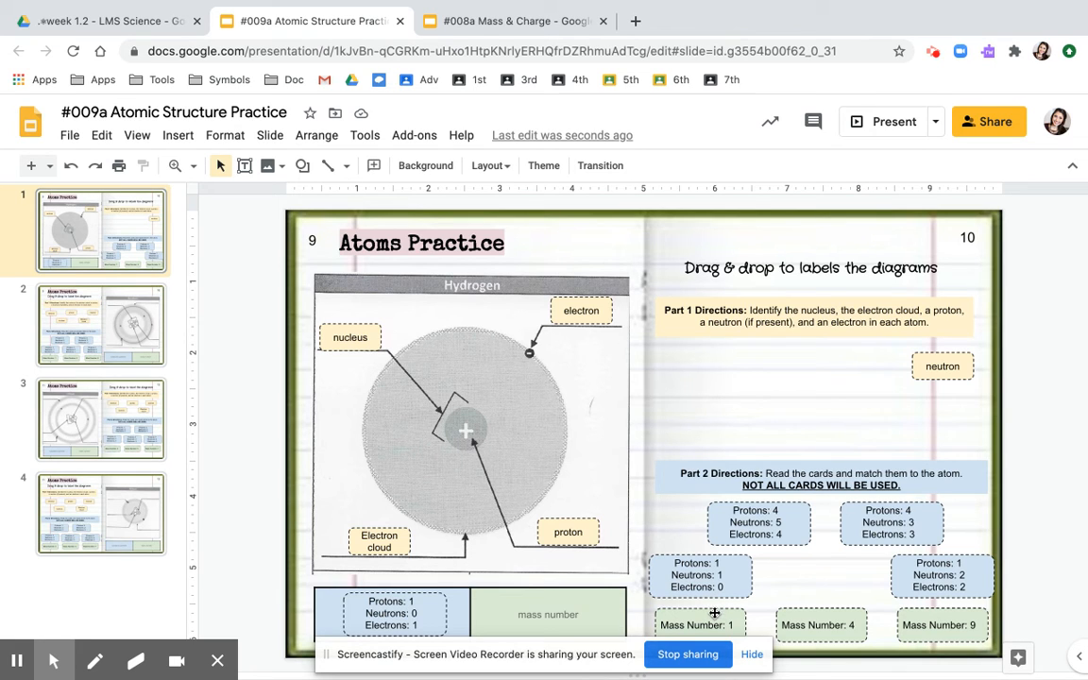
# Move the Mass Number: 1 card into hydrogen's mass number cell beside the particle card
pyautogui.click(547, 613)
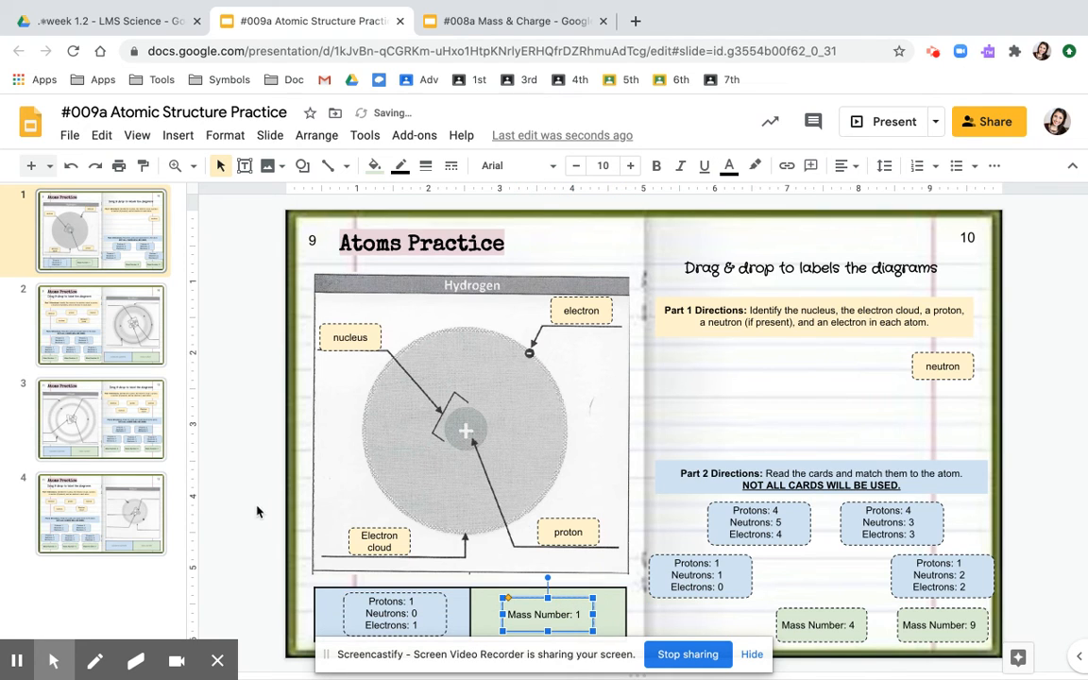
pyautogui.click(261, 514)
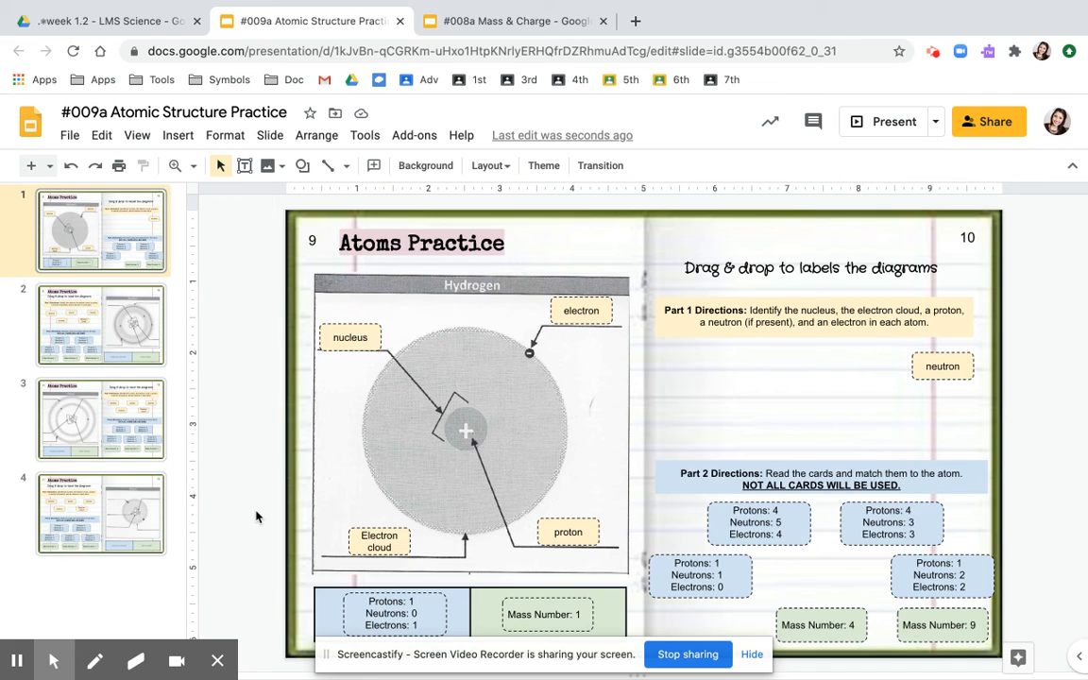
pyautogui.moveTo(544, 638)
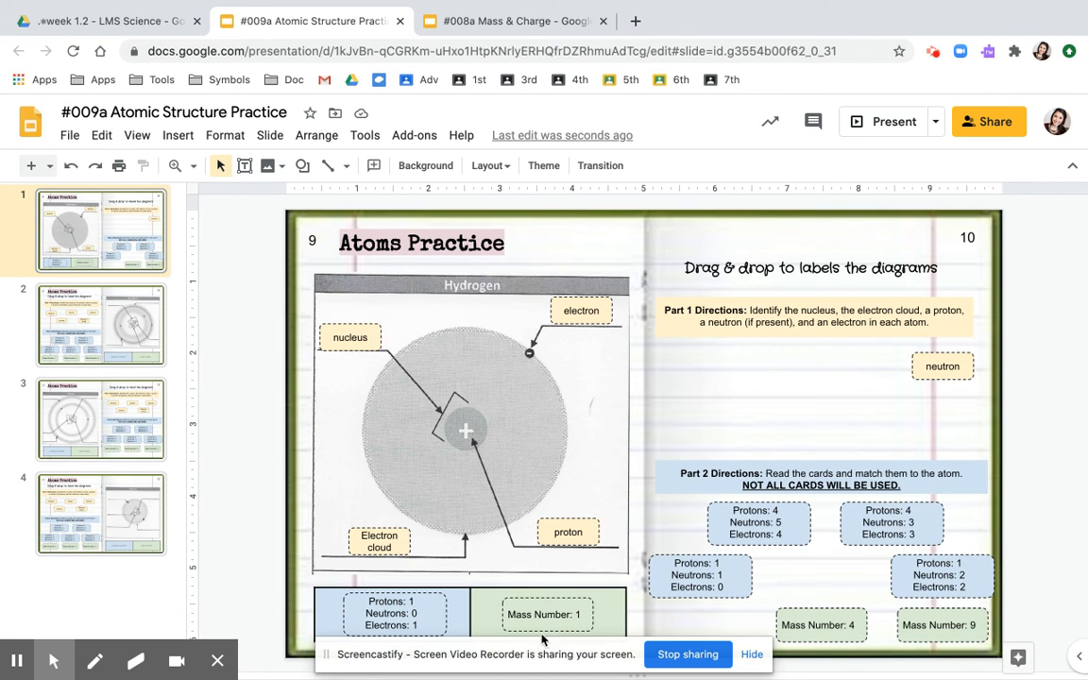